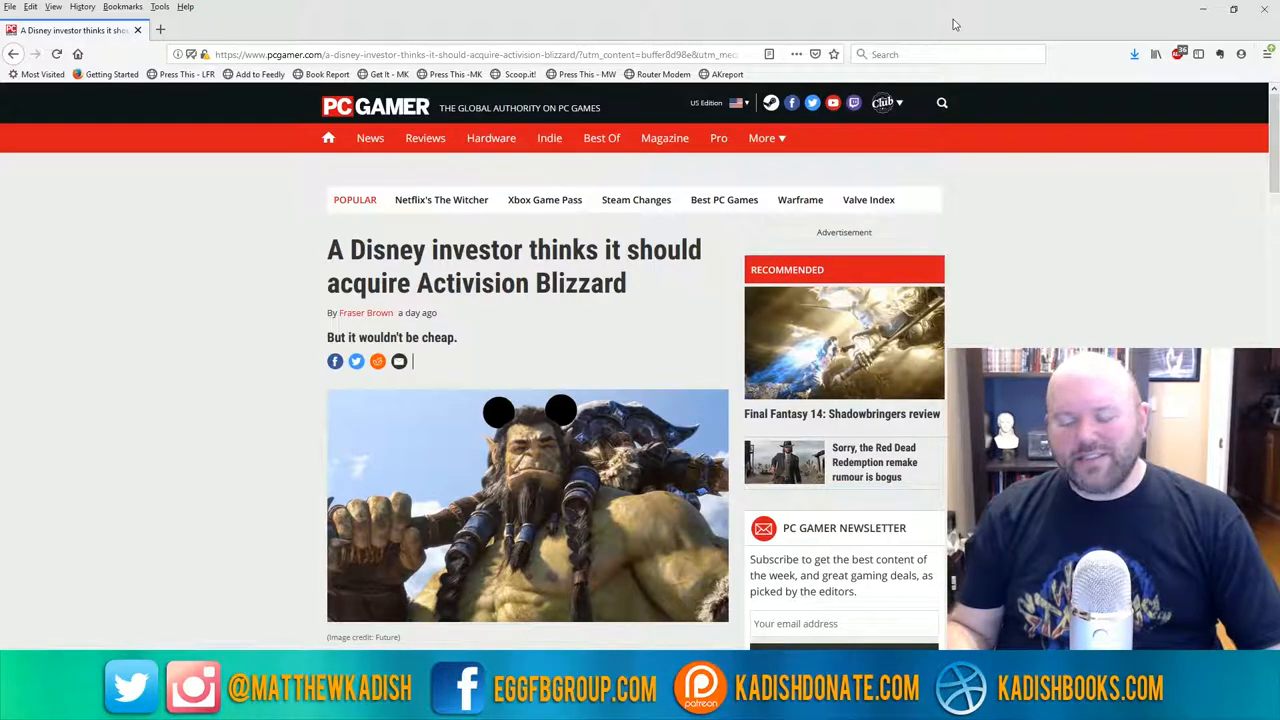
mouse_move(938, 168)
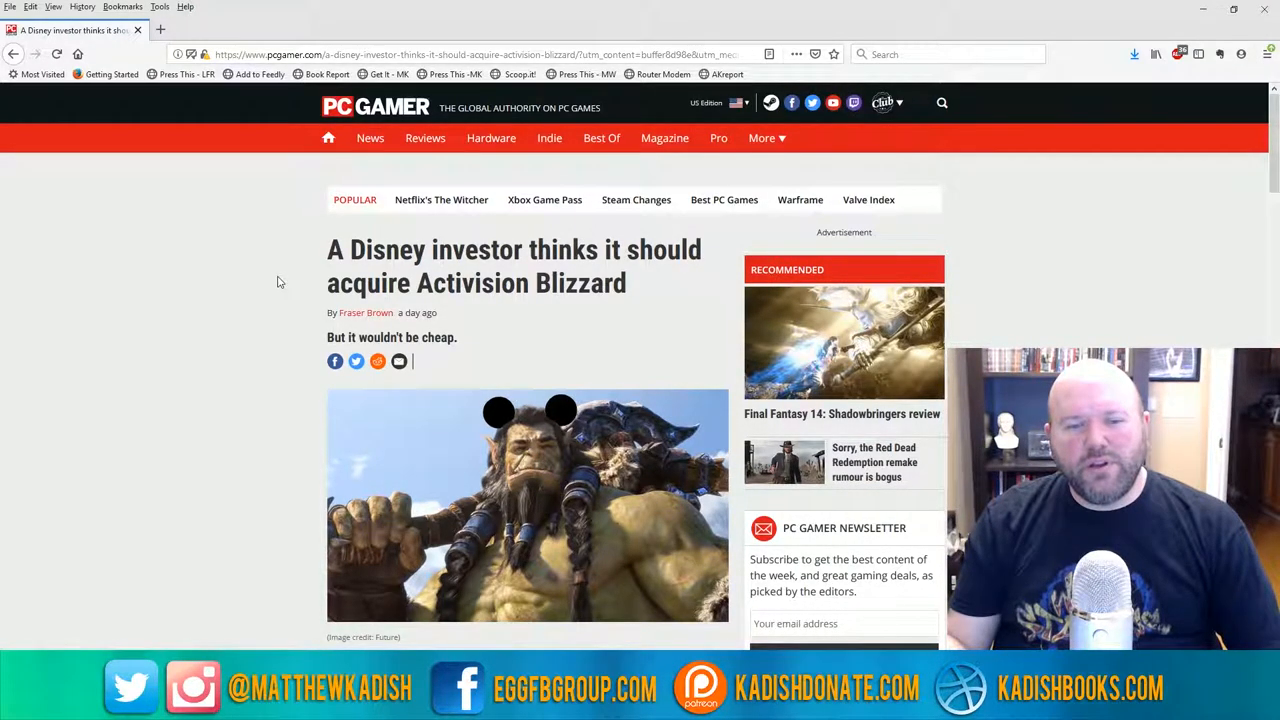
Scroll down until the article's opening paragraphs about Disney buying Activision Blizzard are visible
scroll(down, 3)
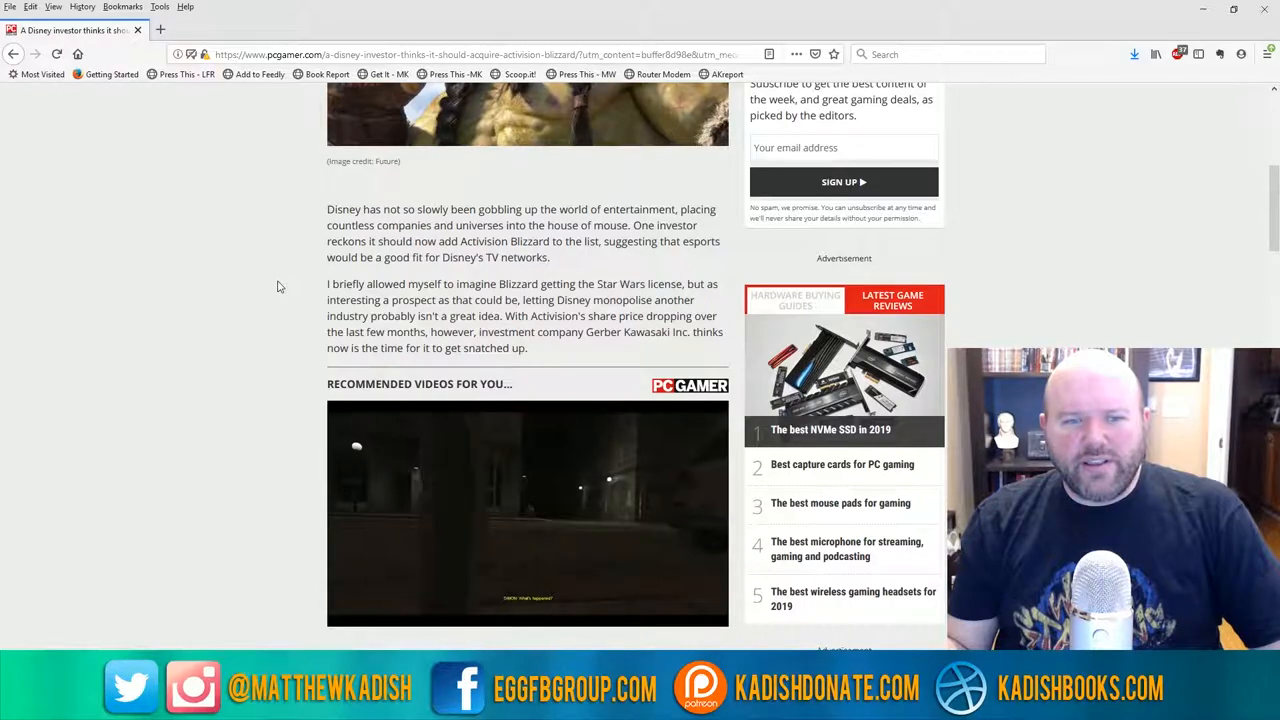
mouse_move(270, 264)
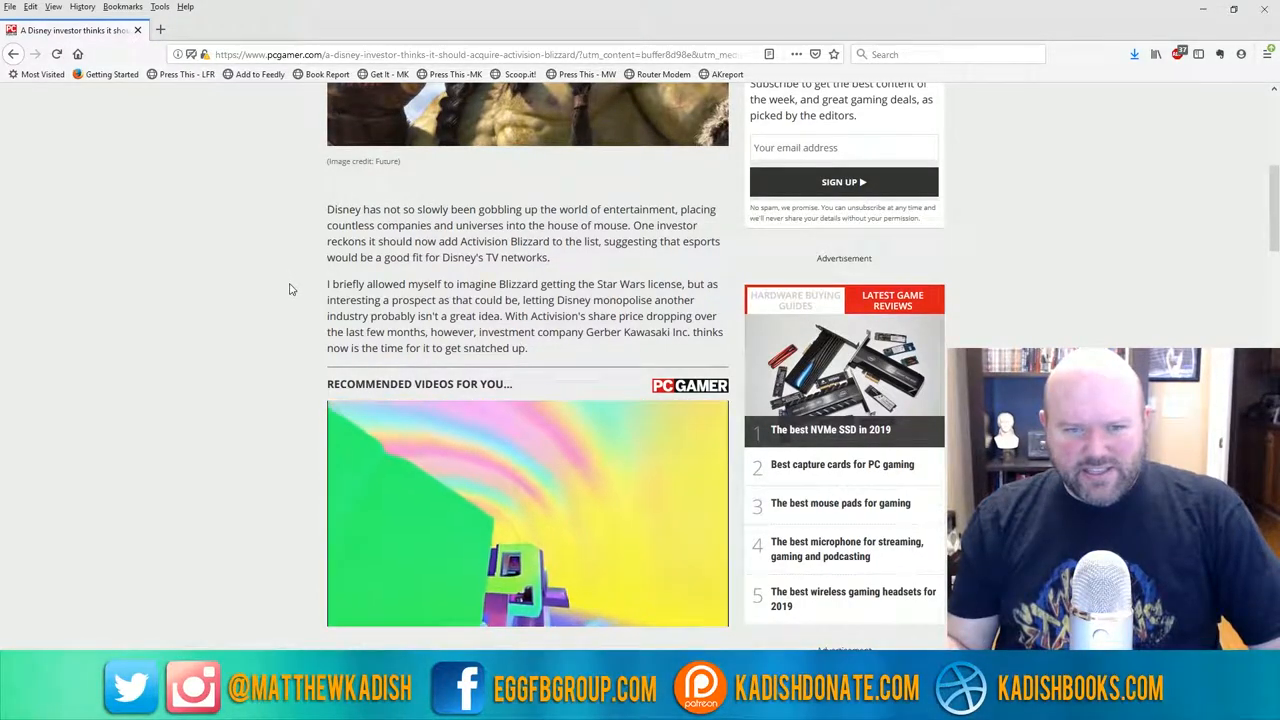
click(528, 512)
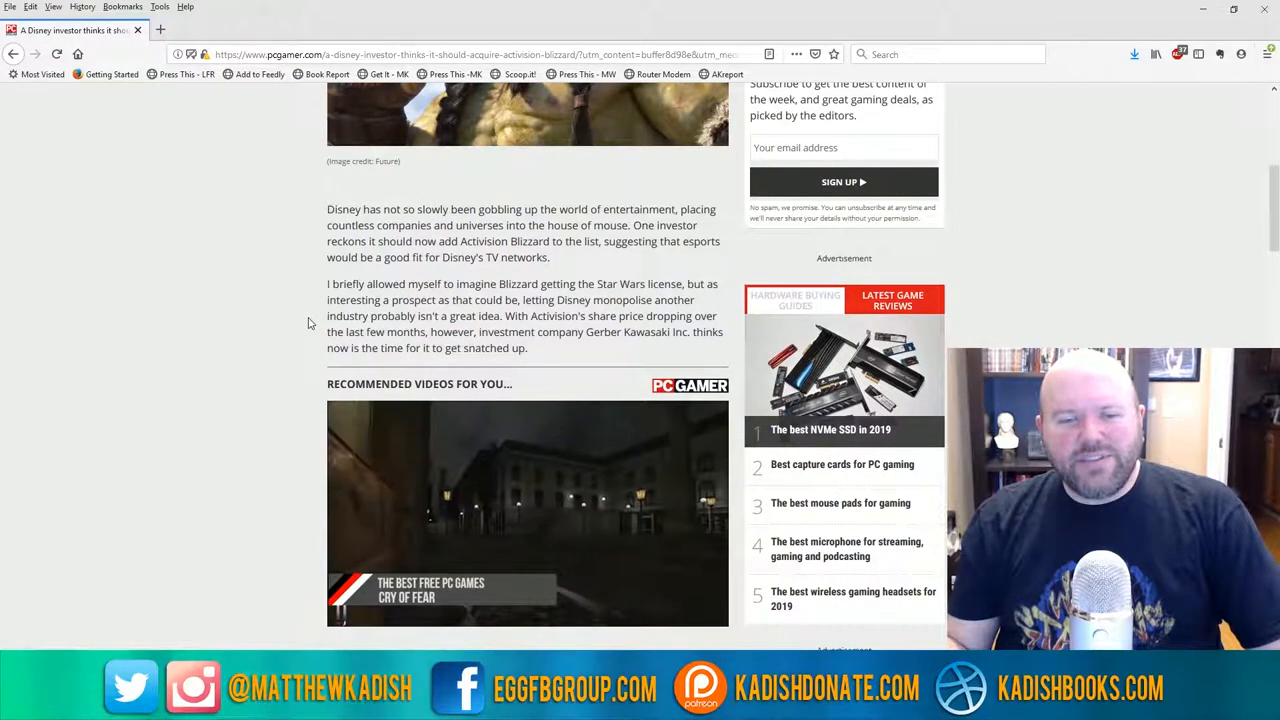
Scroll past the recommended video to the Gerber Kawasaki Bloomberg quote and Activision's $37 billion valuation
scroll(down, 3)
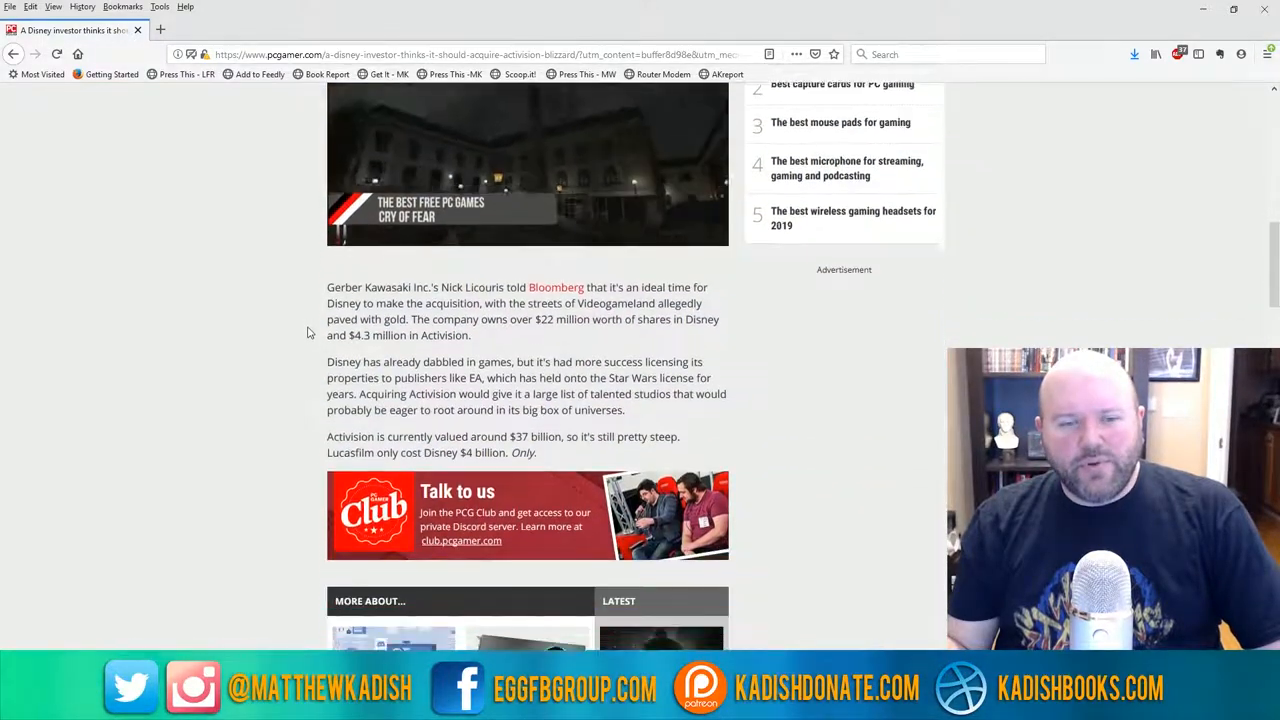
scroll(down, 3)
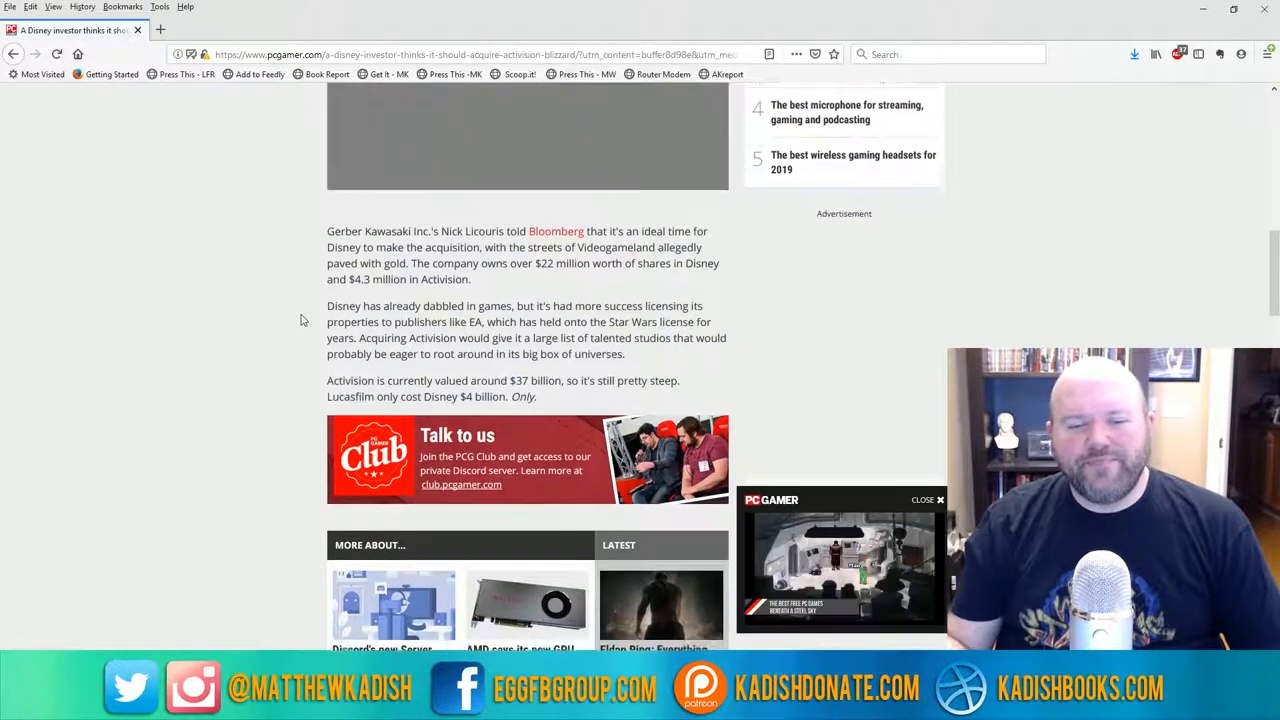
scroll(up, 3)
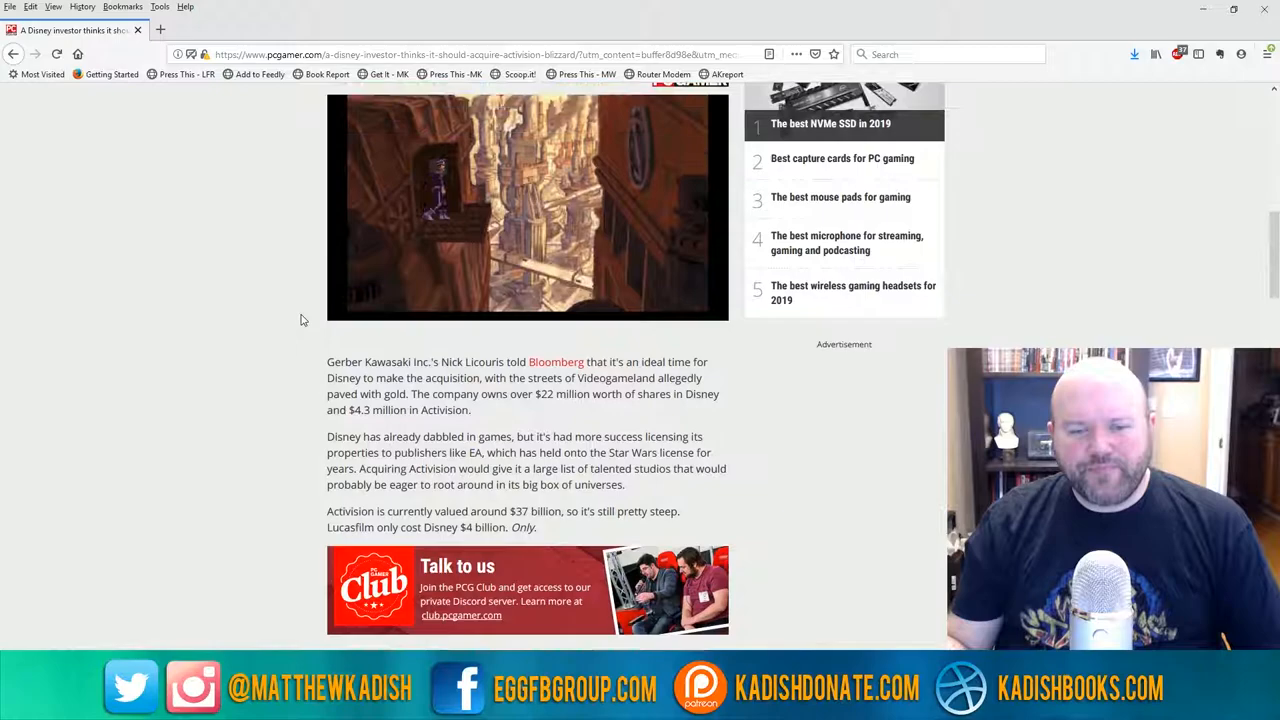
scroll(up, 3)
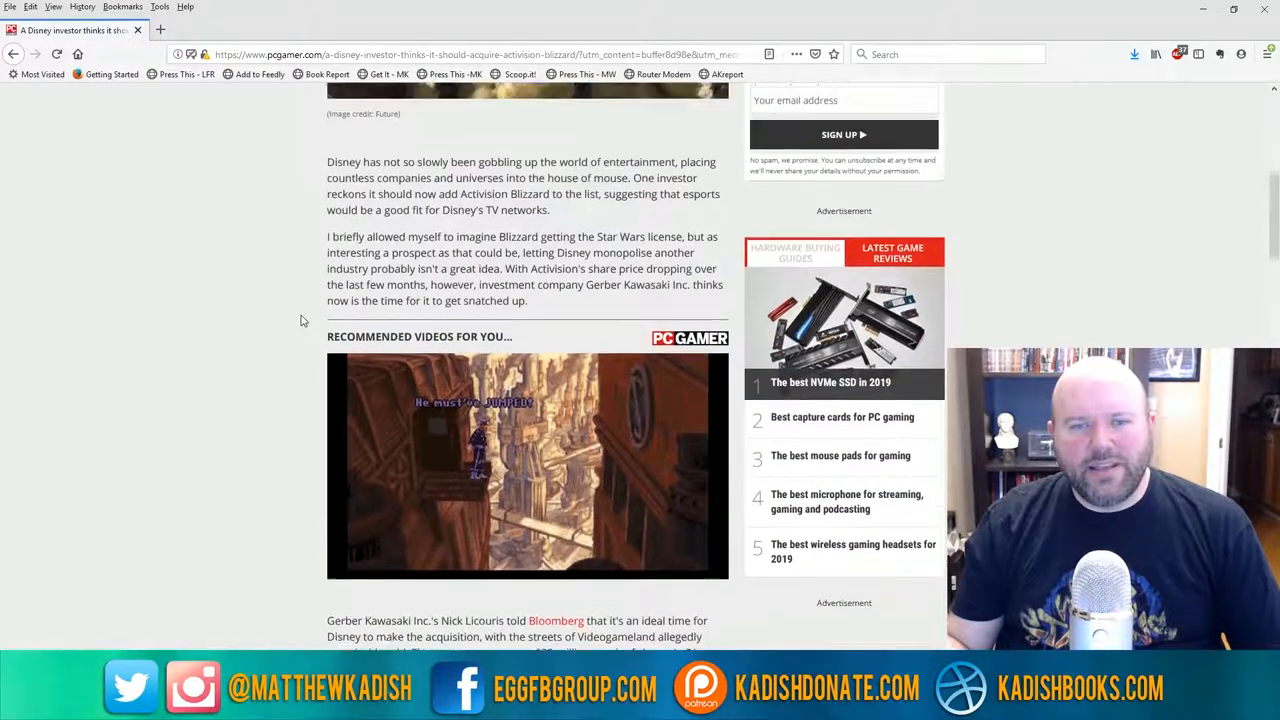
scroll(up, 3)
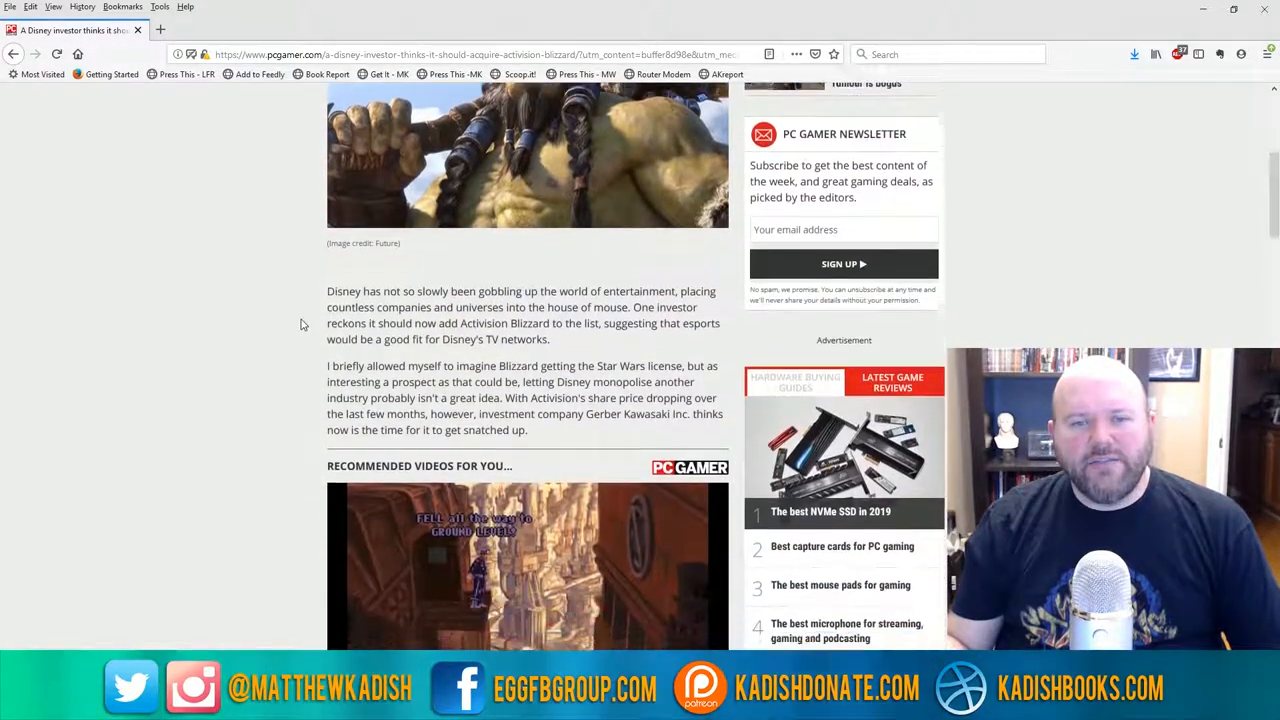
scroll(down, 3)
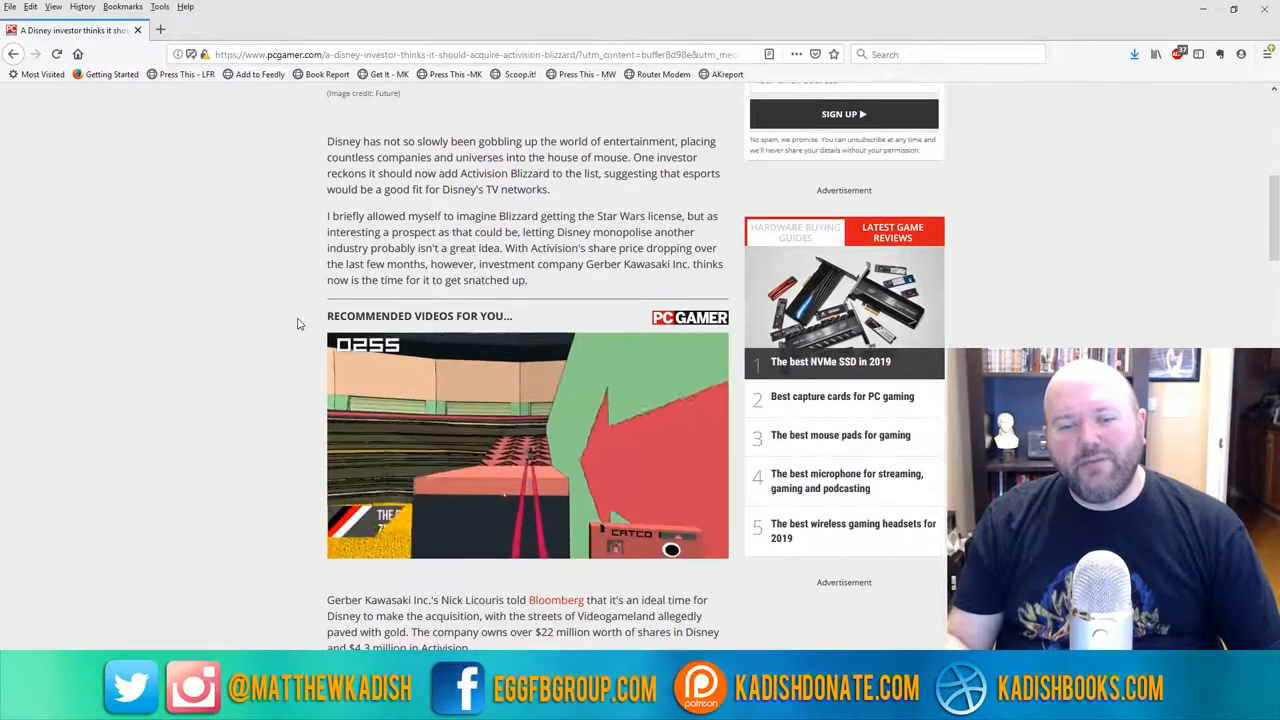
scroll(down, 3)
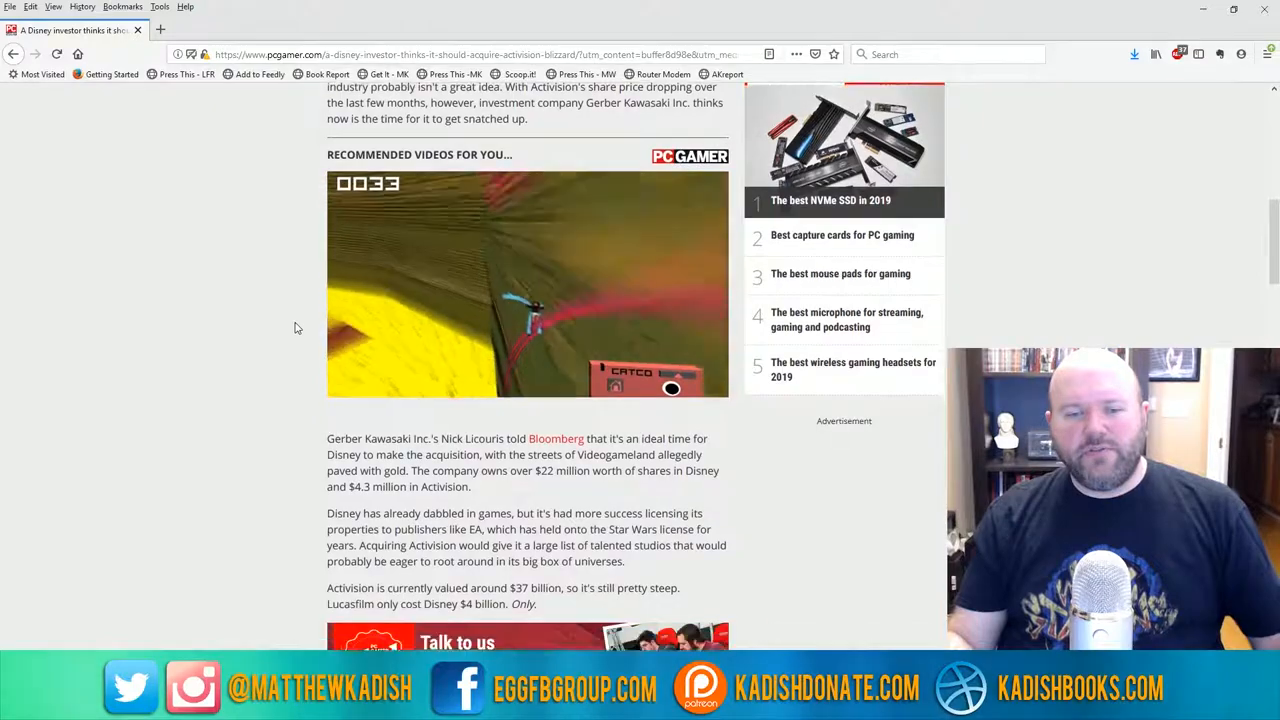
Scroll back to the top to show the Disney–Activision Blizzard headline, byline and lead image
scroll(down, 3)
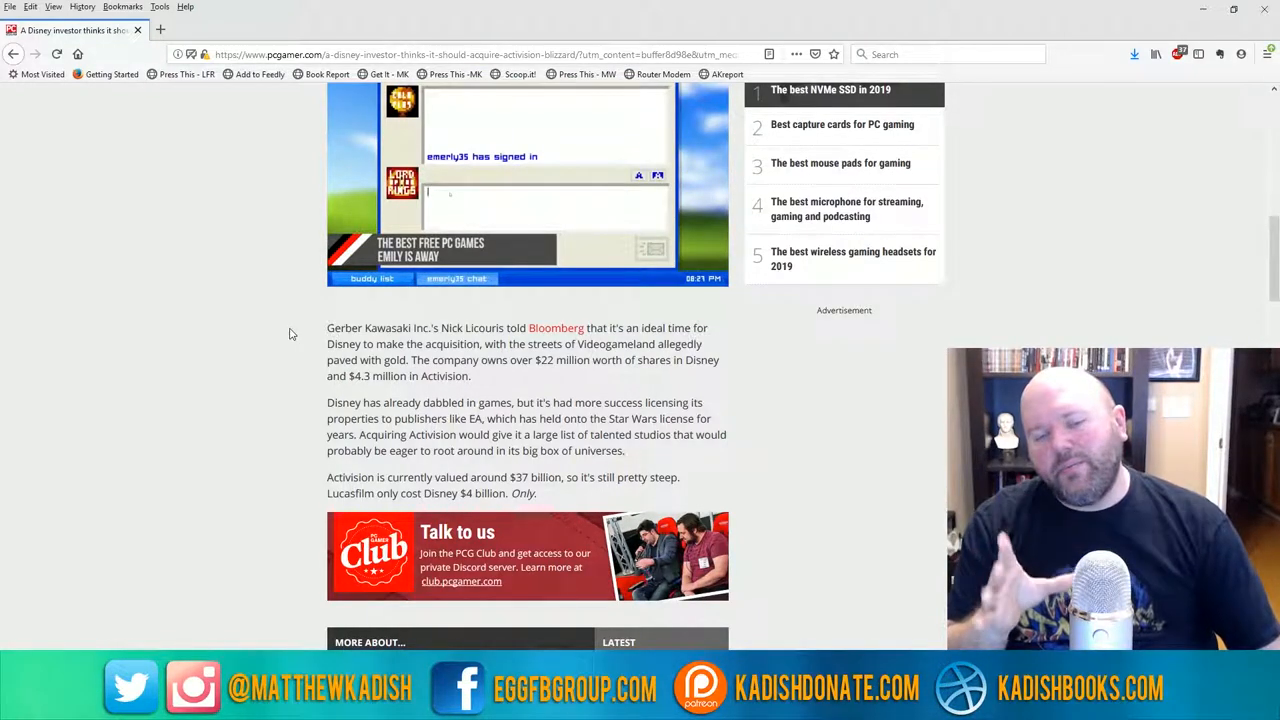
text(em)
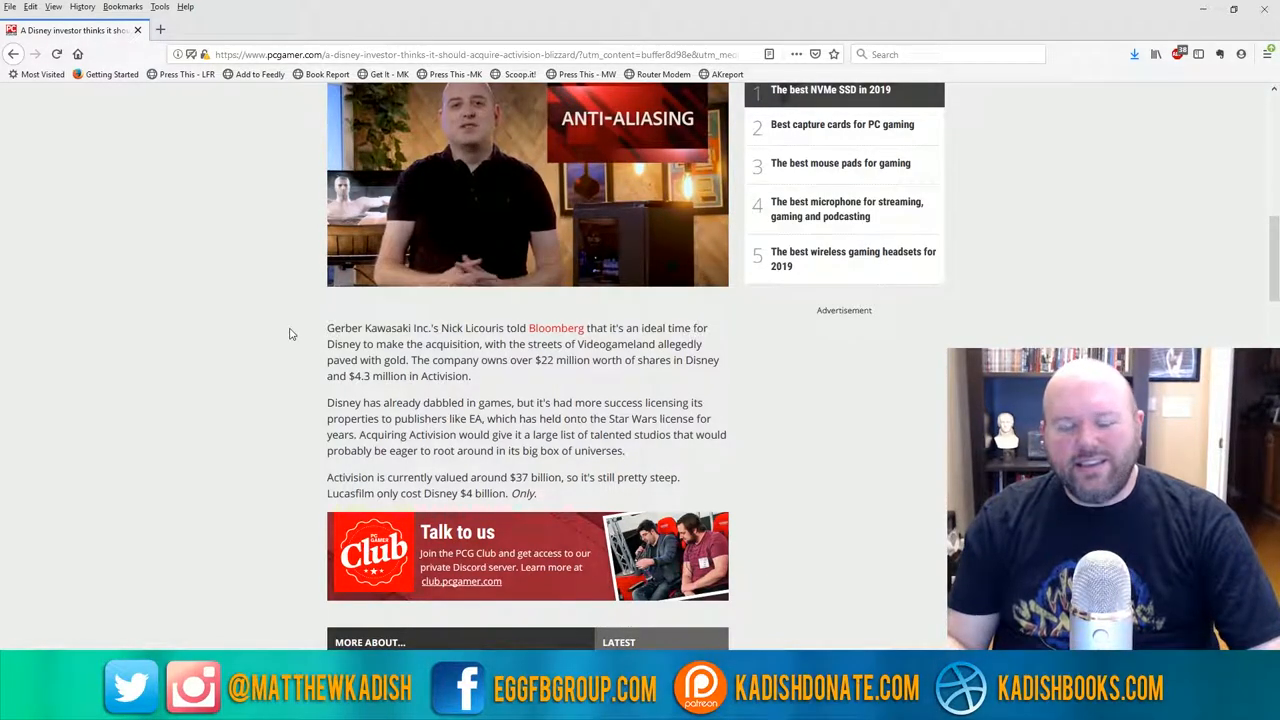
scroll(up, 3)
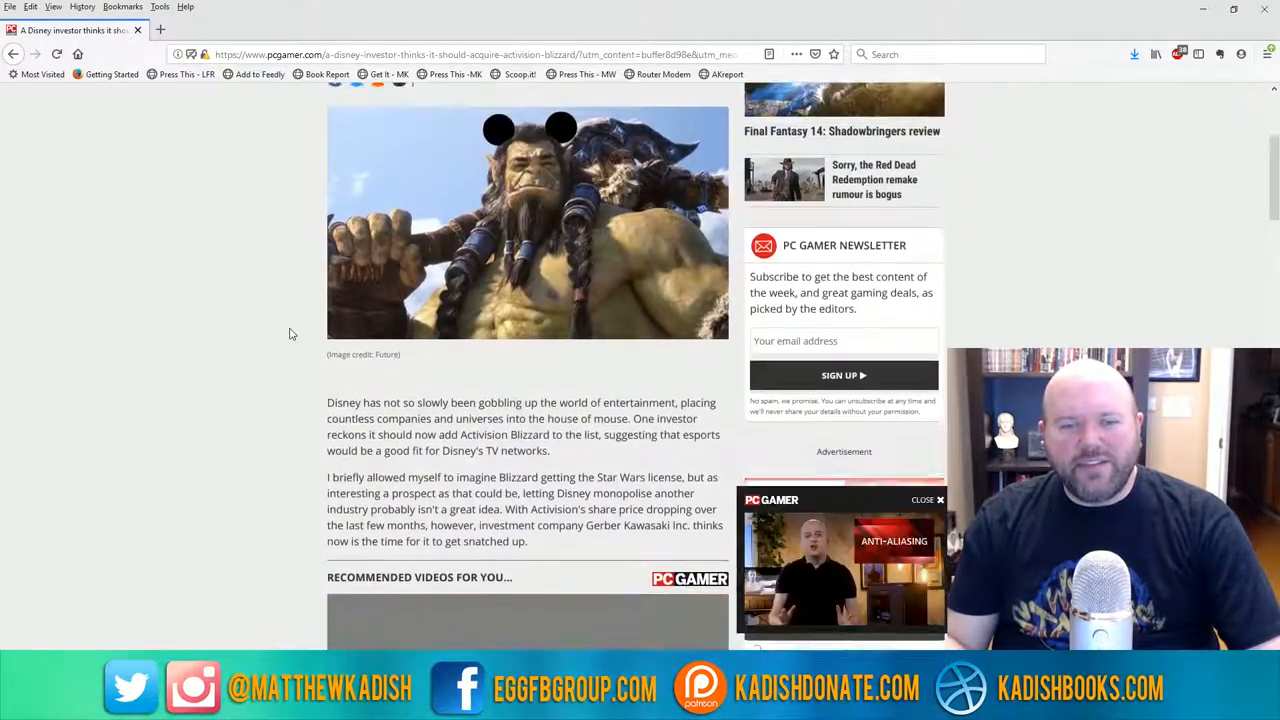
scroll(up, 3)
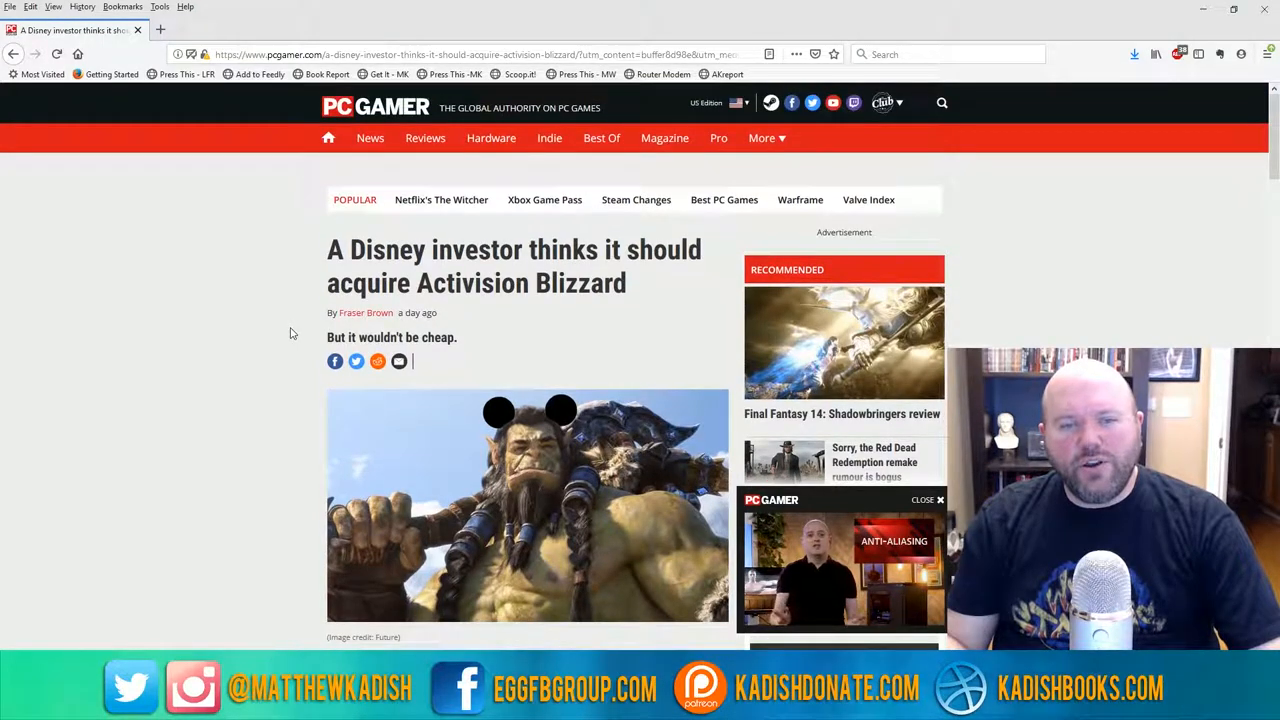